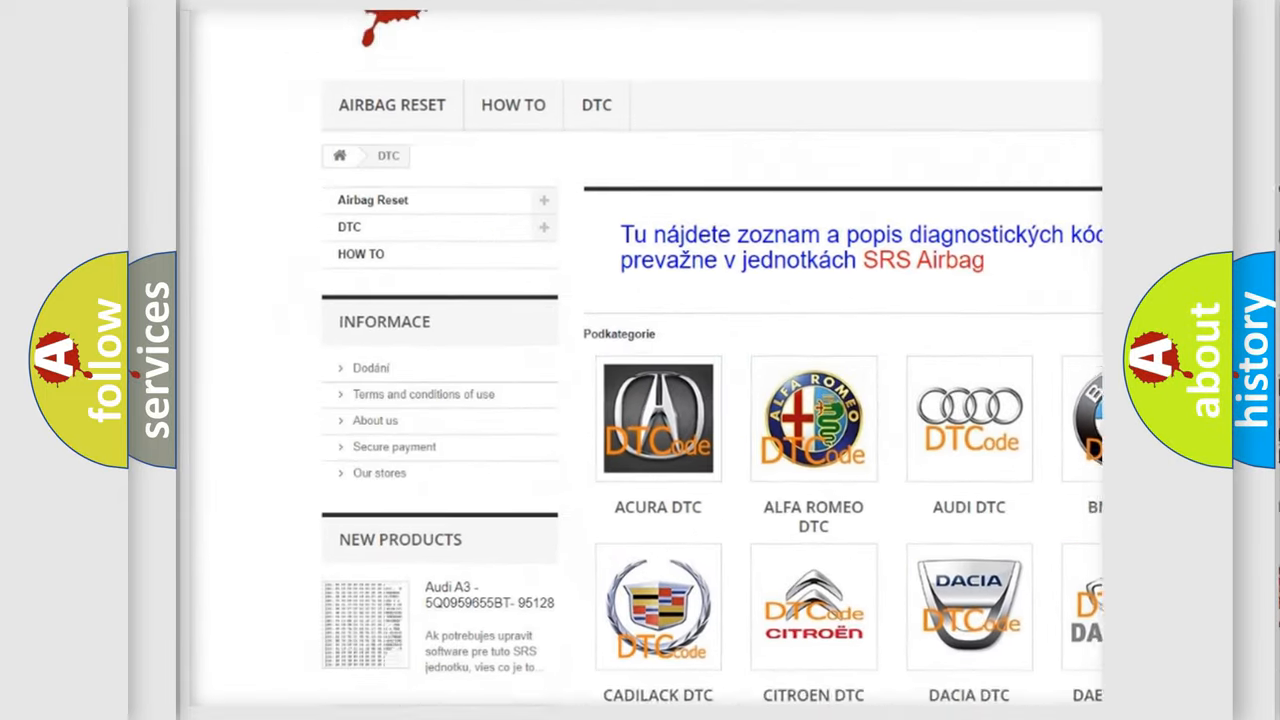
pyautogui.scroll(-3)
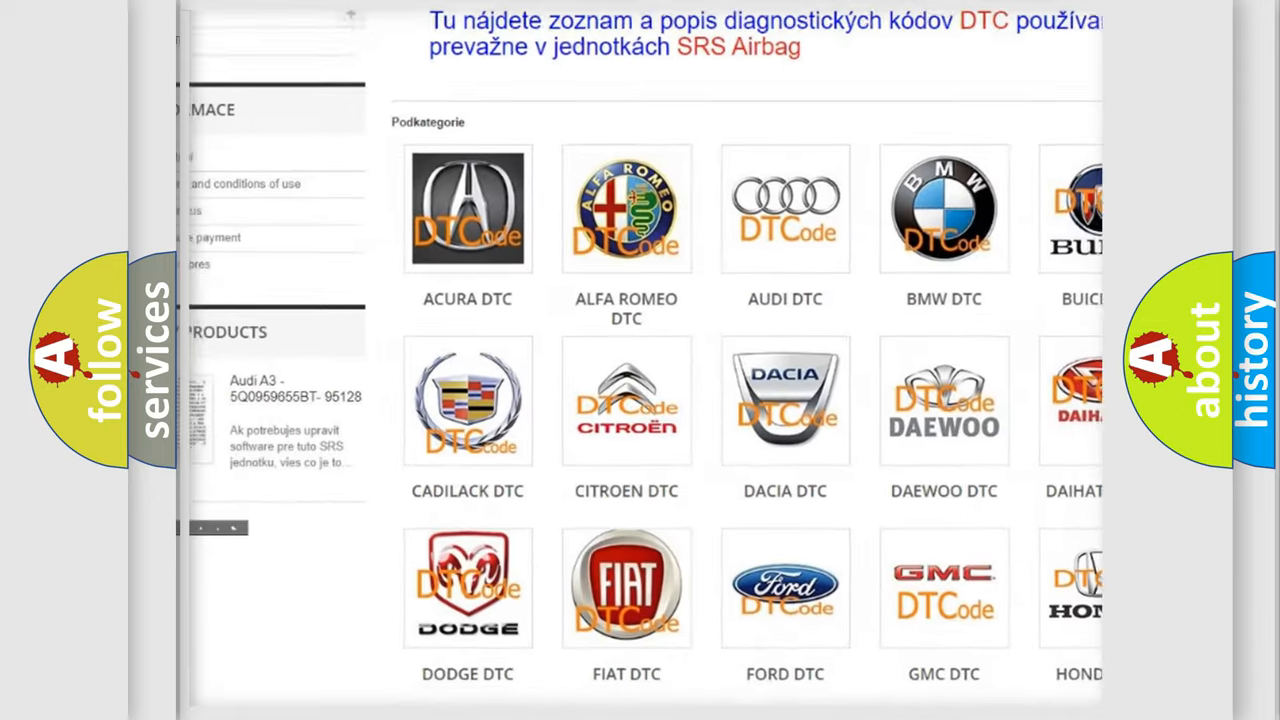
pyautogui.scroll(-3)
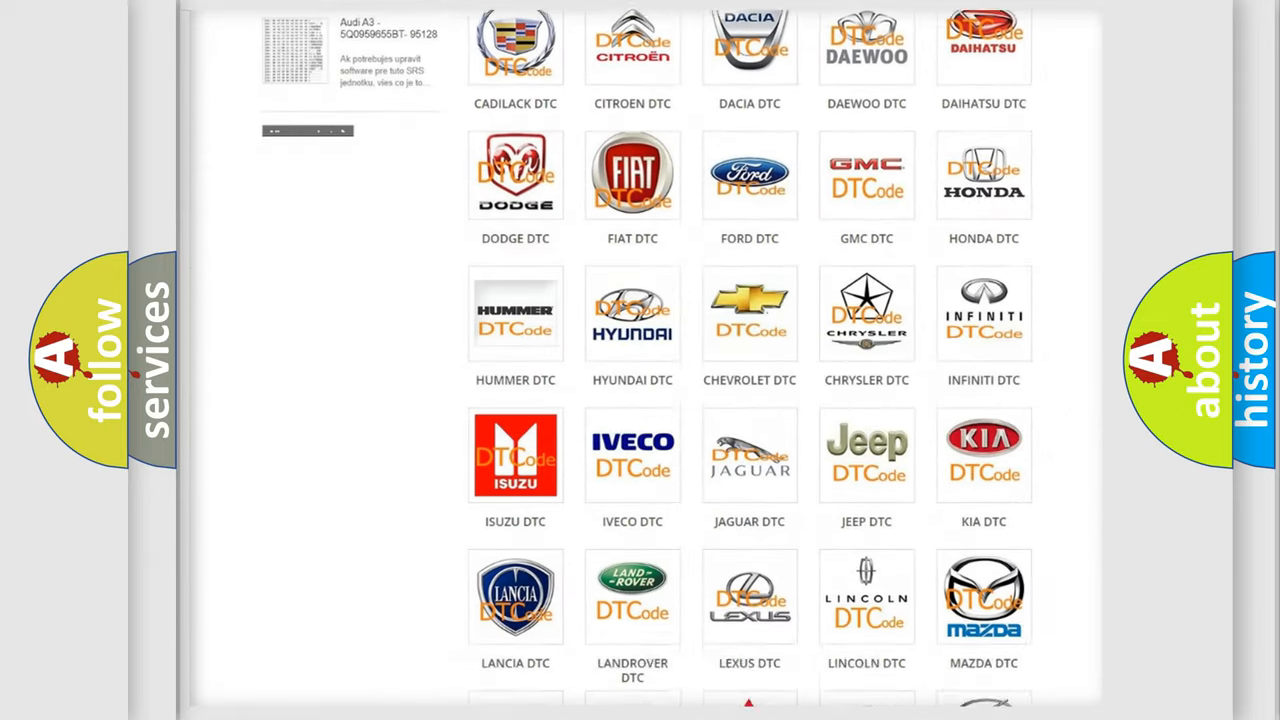
pyautogui.scroll(-3)
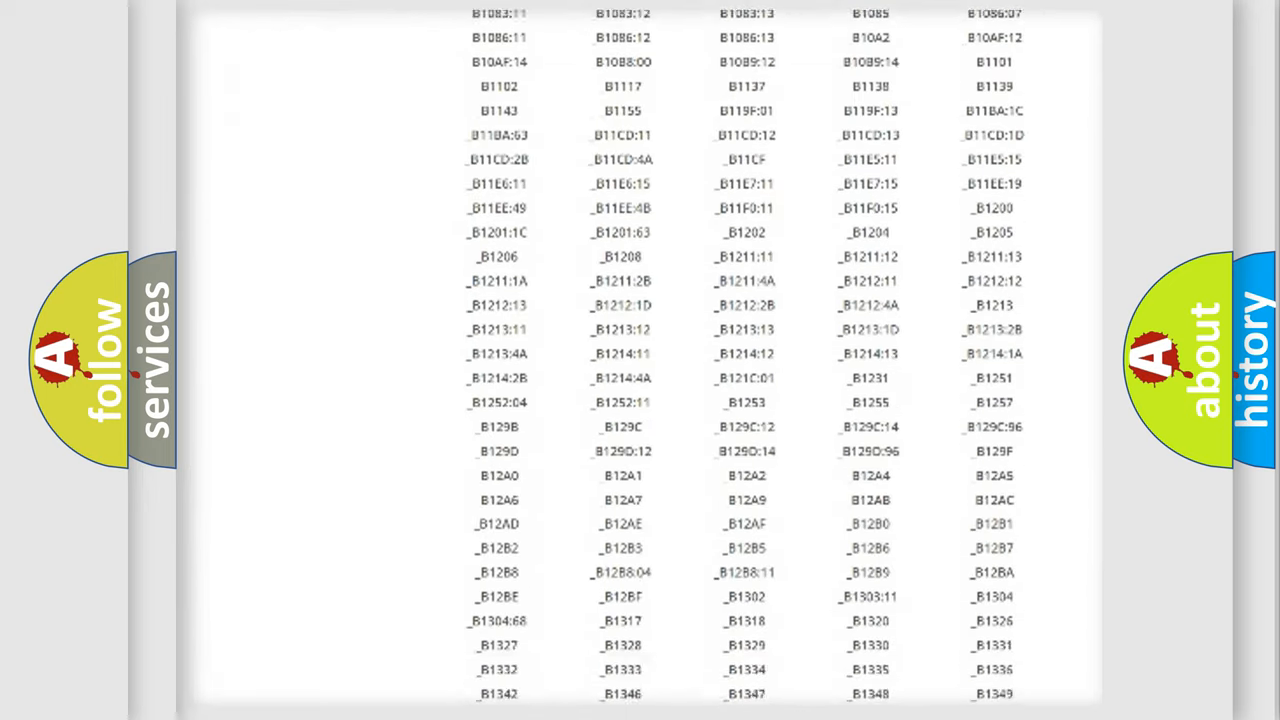
pyautogui.scroll(-3)
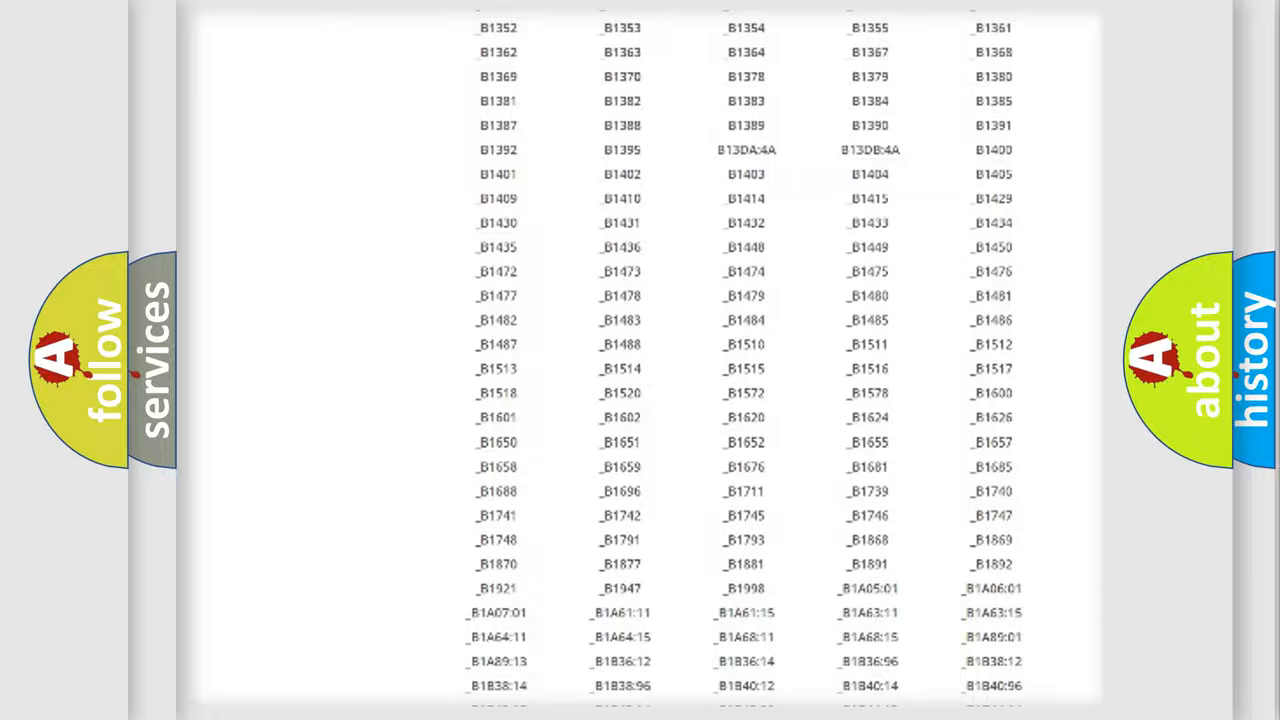